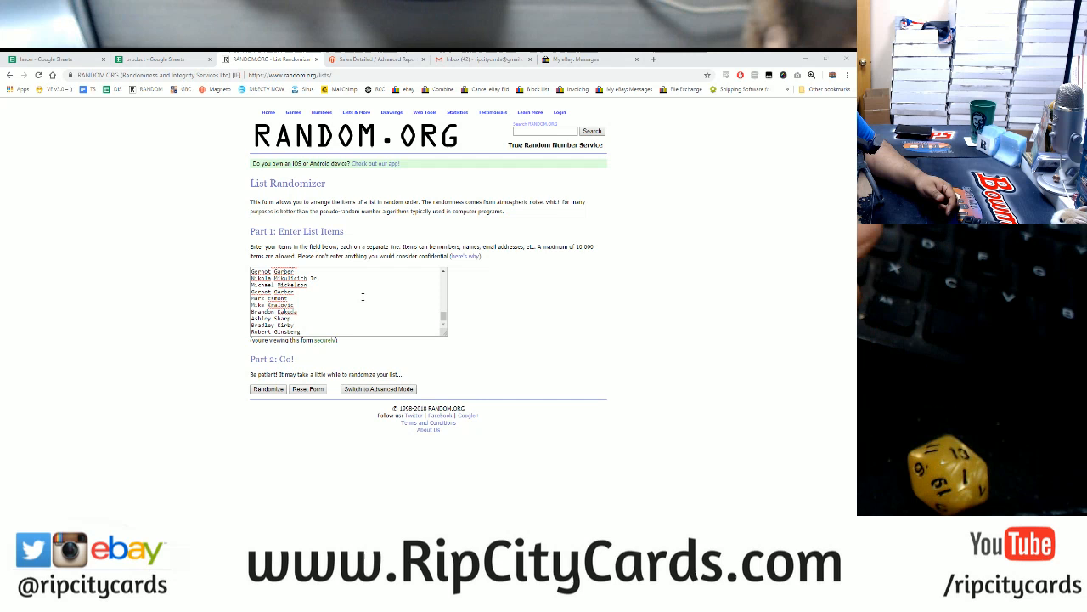
# - Randomize the entered name list into a numbered random order
pyautogui.click(268, 387)
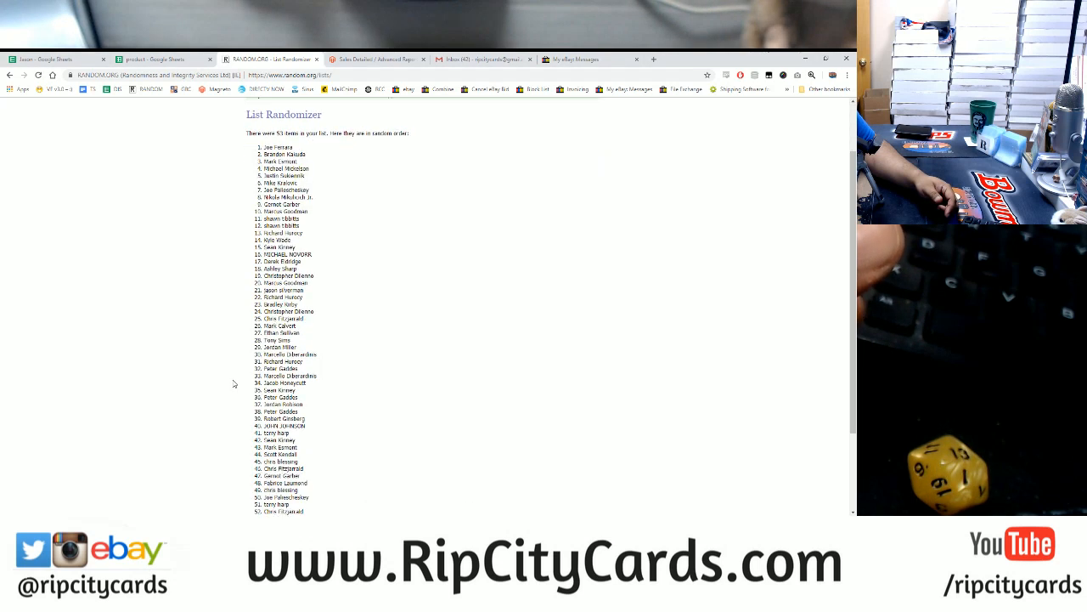
# - Reshuffle the list with Again until it reports 13 randomizations, winner shown at the top
pyautogui.scroll(-3)
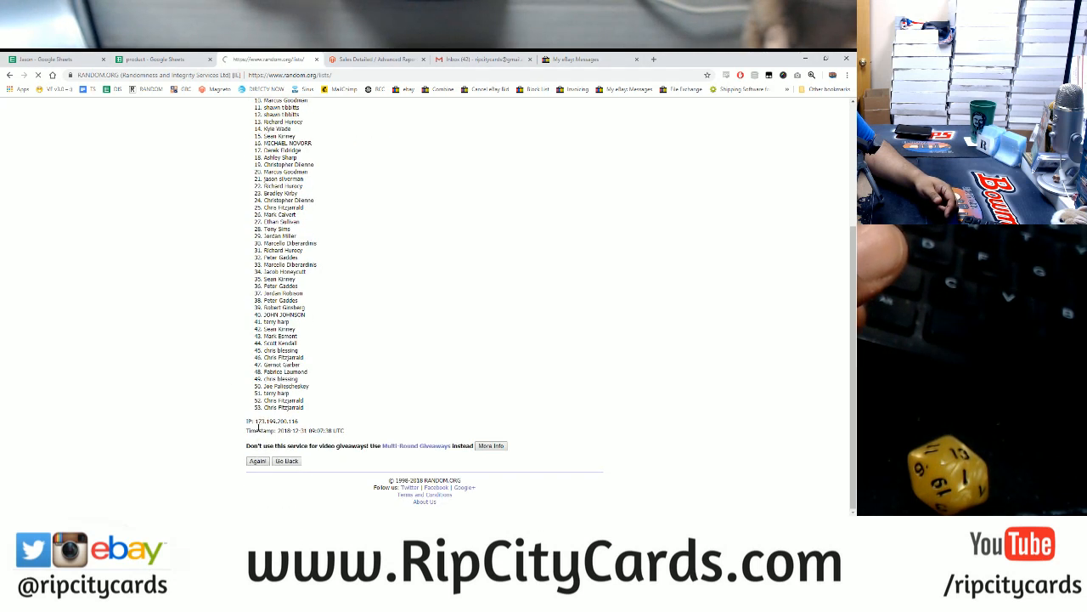
pyautogui.click(258, 461)
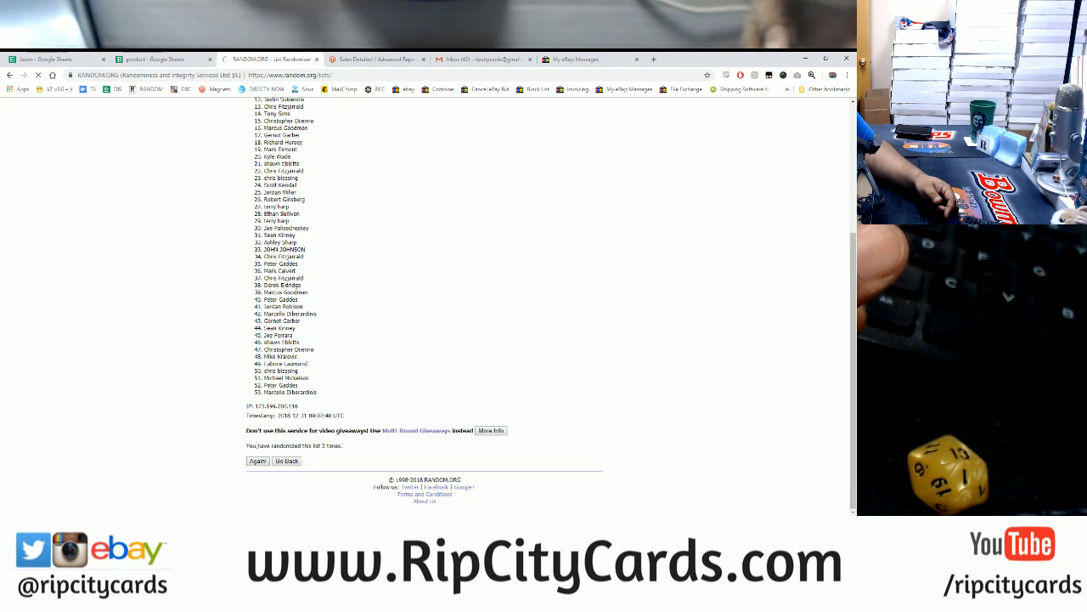
pyautogui.click(257, 460)
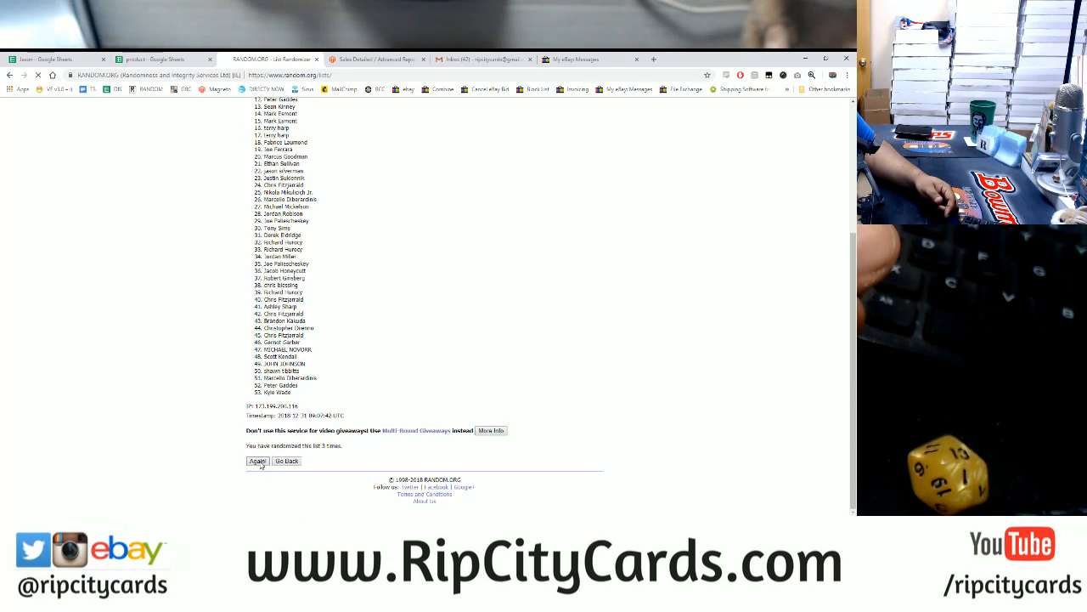
pyautogui.click(257, 460)
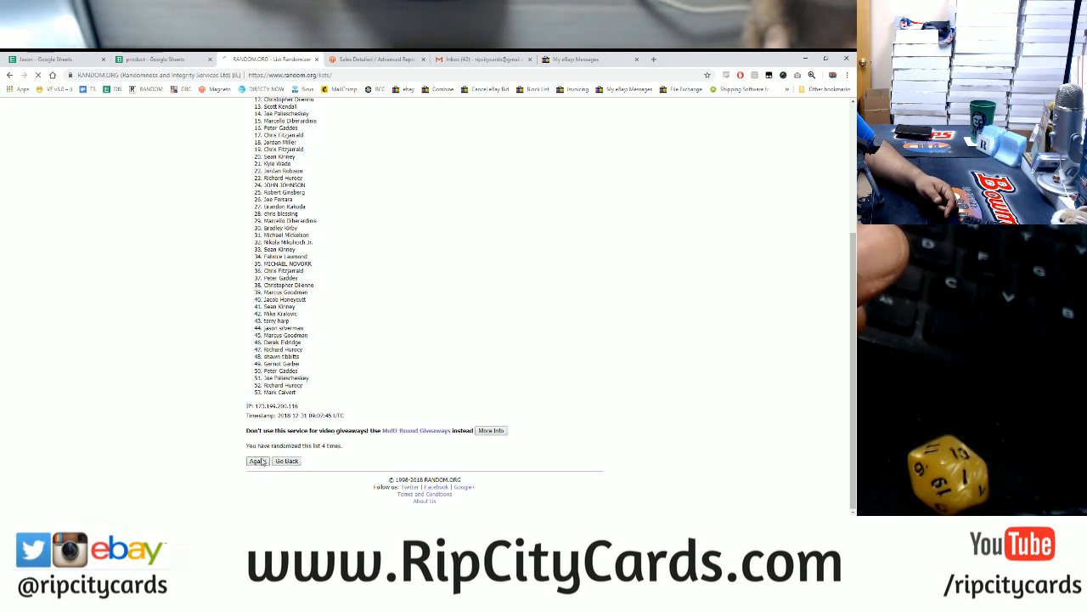
pyautogui.click(257, 461)
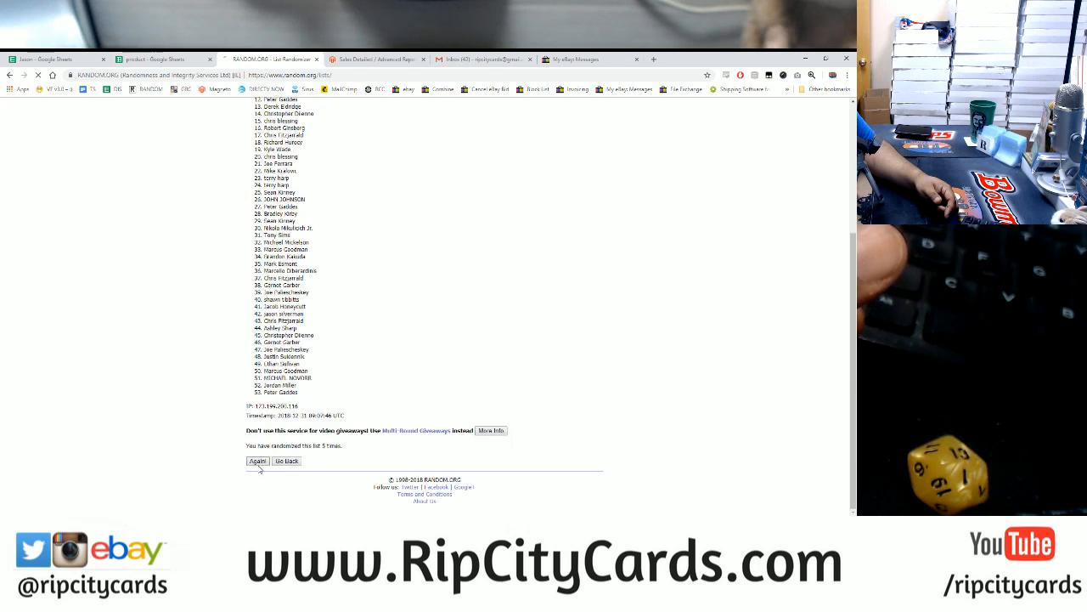
pyautogui.click(258, 460)
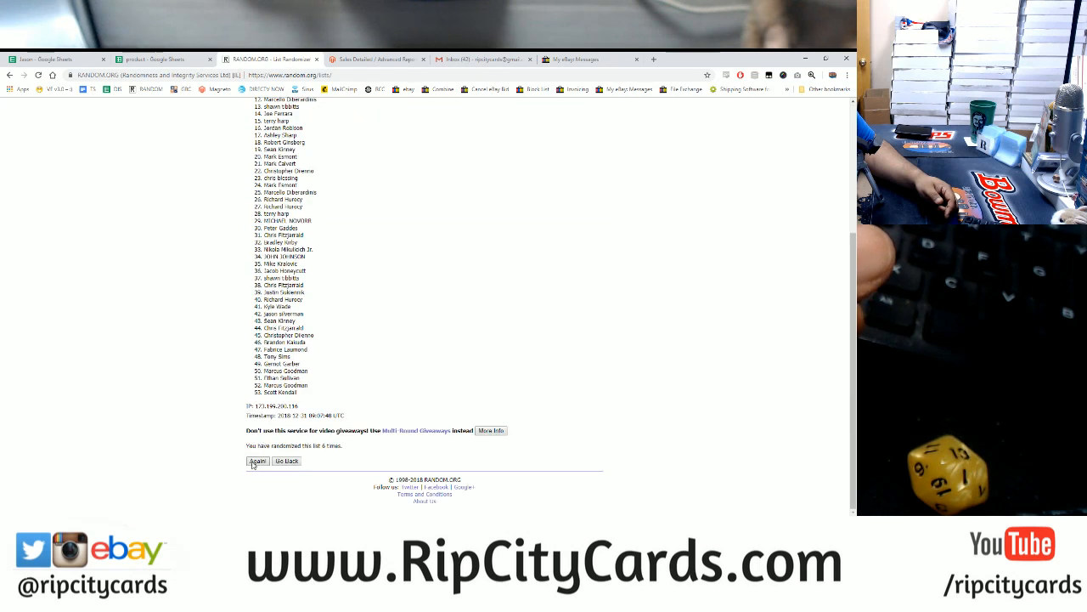
pyautogui.click(258, 460)
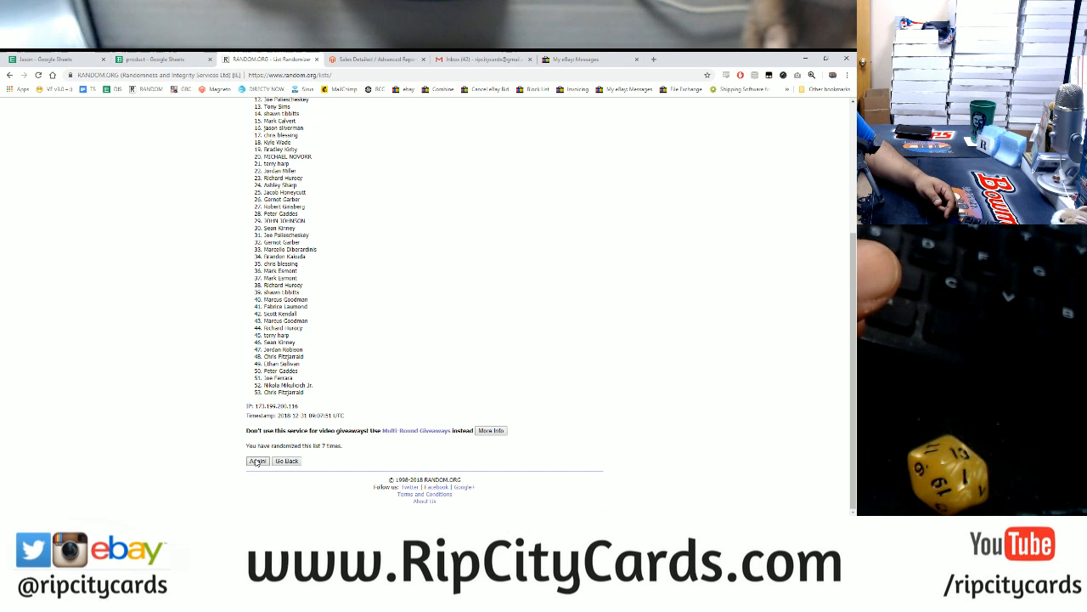
pyautogui.click(258, 460)
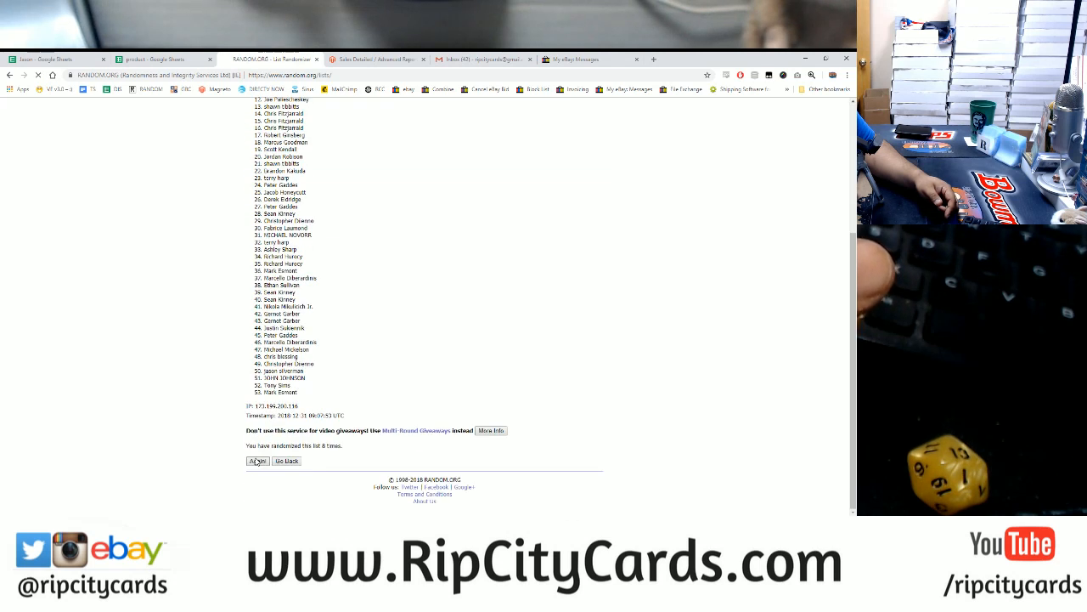
pyautogui.click(257, 460)
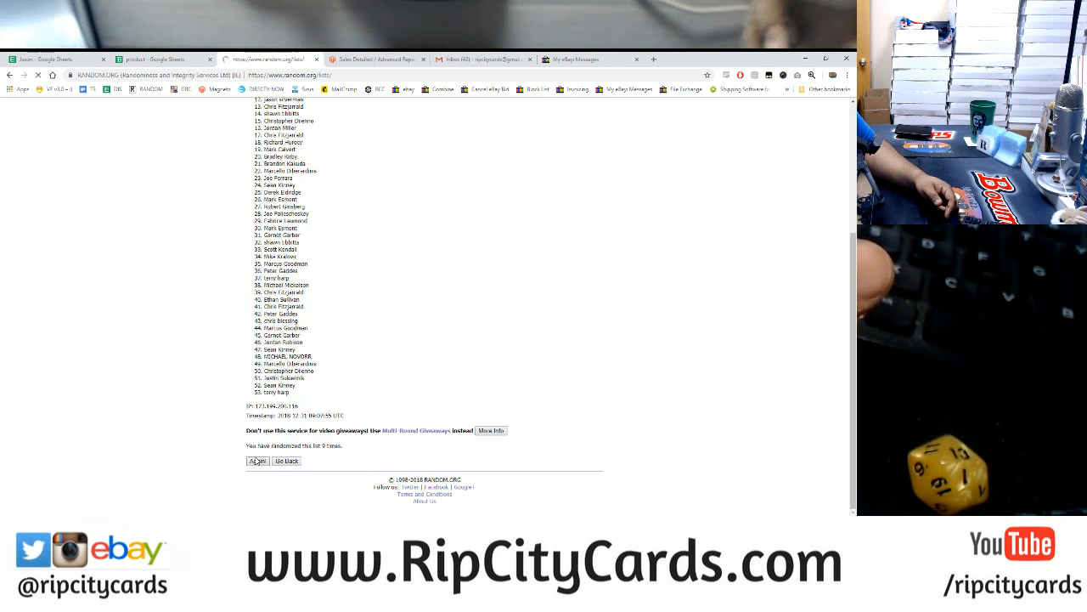
pyautogui.click(258, 460)
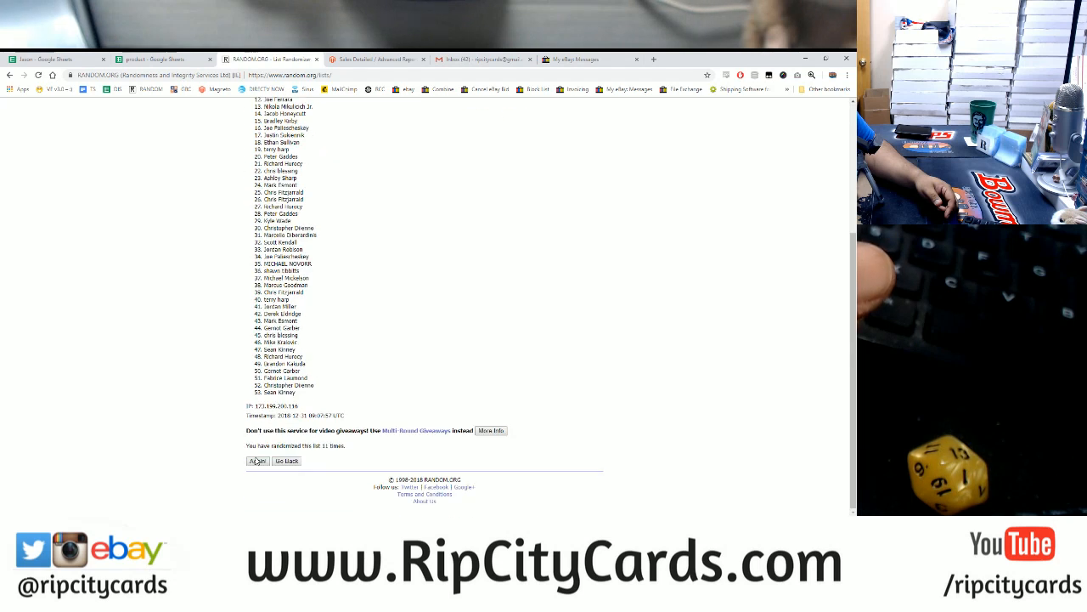
pyautogui.click(258, 461)
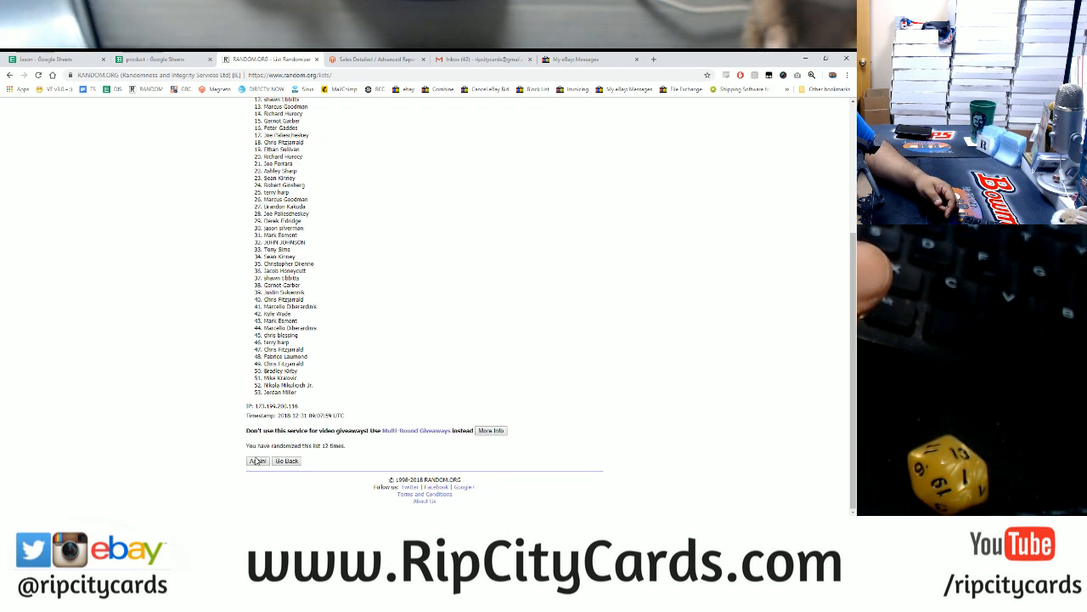
pyautogui.click(256, 460)
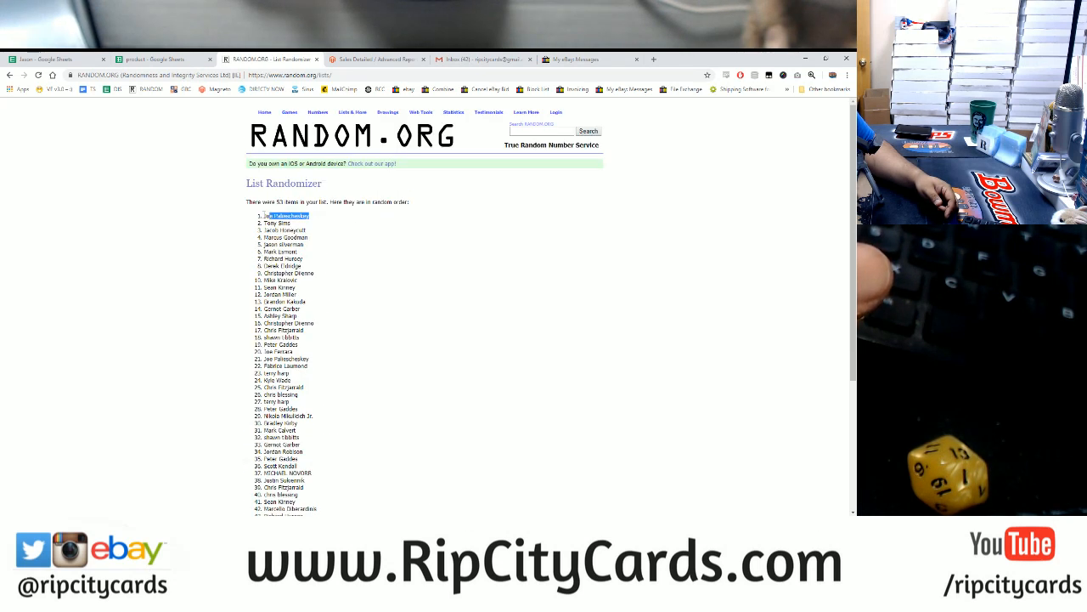
pyautogui.scroll(-3)
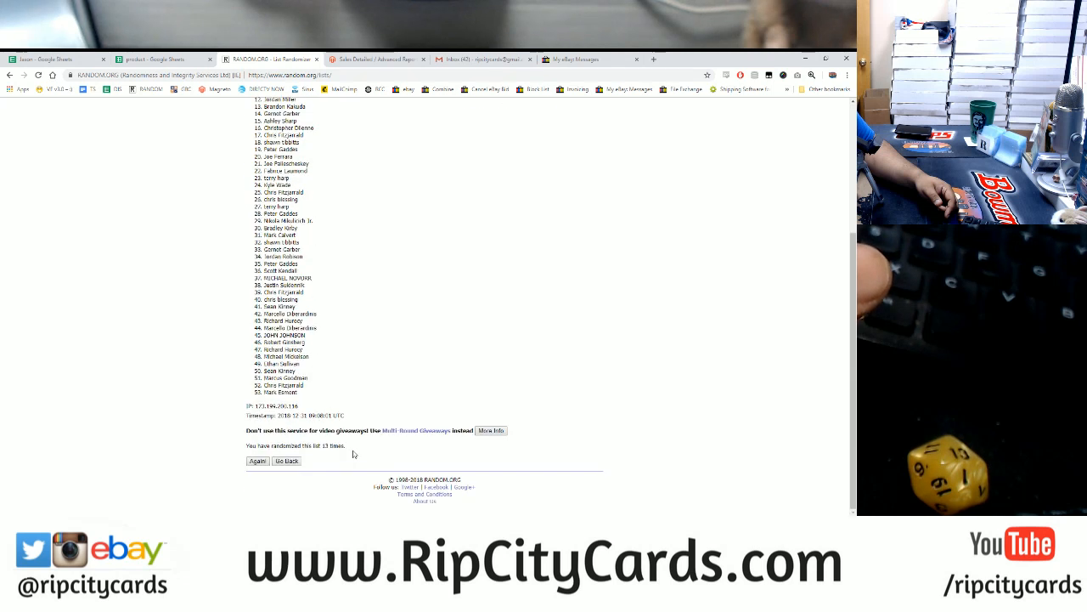